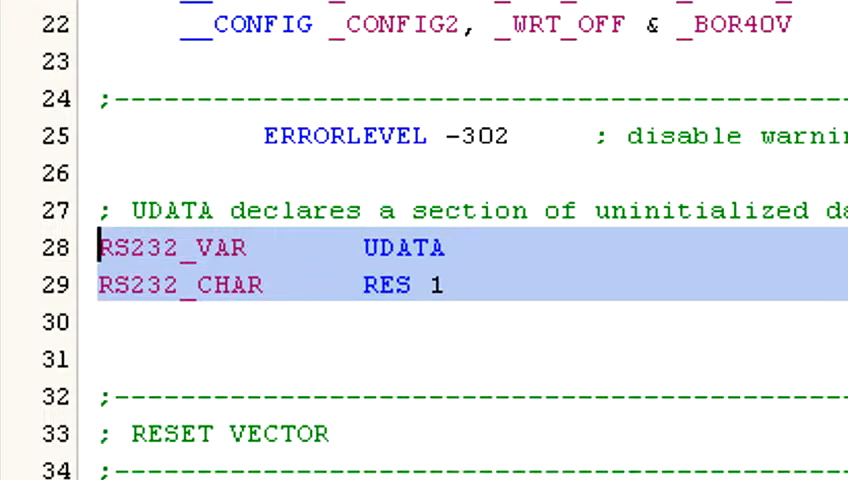
Step: Scroll down the source to CALL RS232_CONFIG, where MAIN and RS232_SCON will go
{"action": "scroll", "scroll_direction": "down", "scroll_amount": 3}
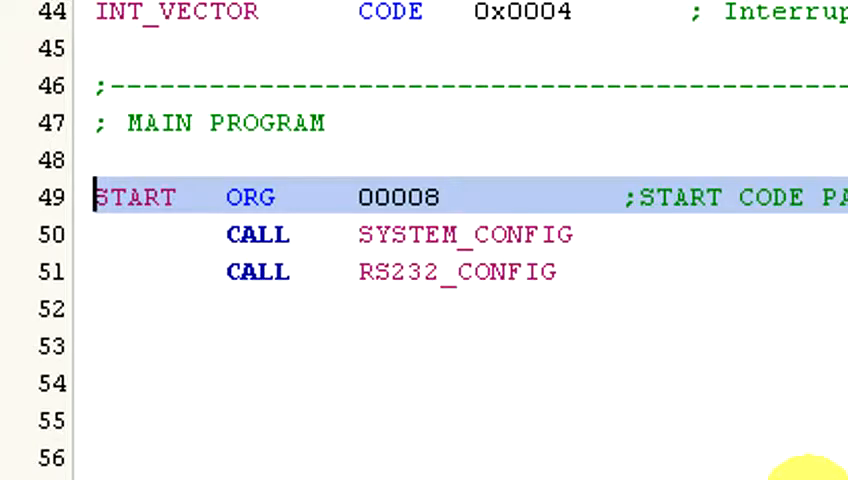
{"action": "scroll", "scroll_direction": "down", "scroll_amount": 3}
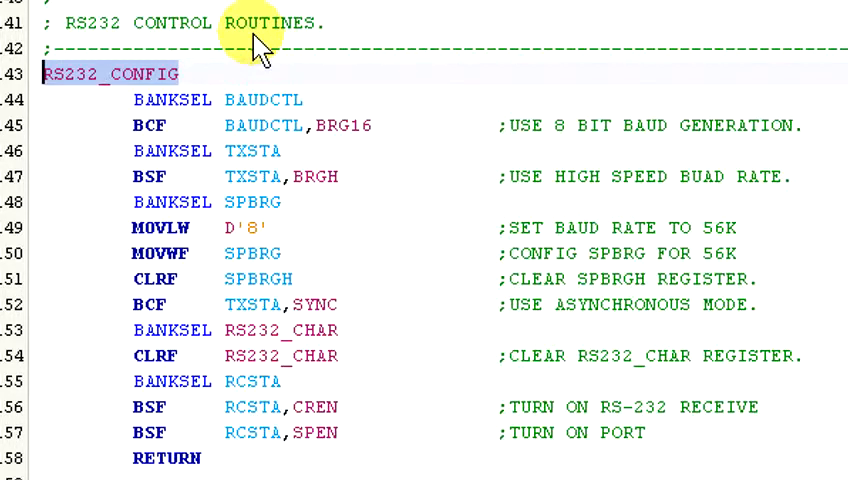
{"action": "mouse_move", "coordinate": [255, 45]}
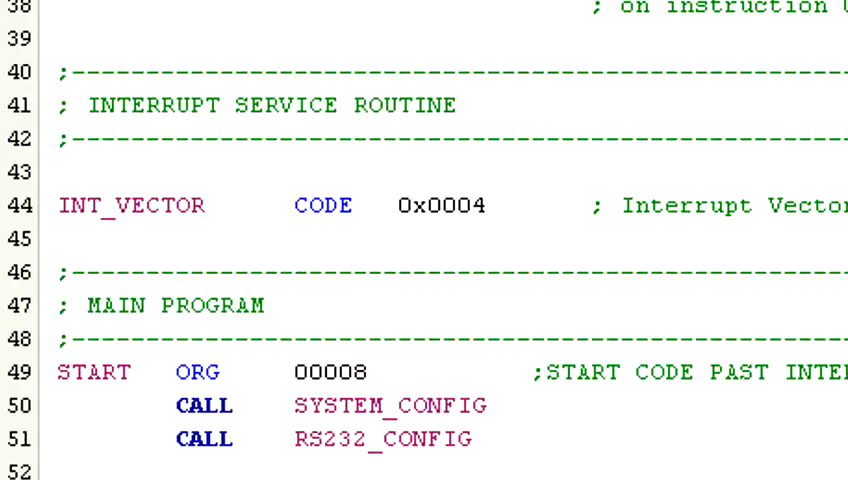
{"action": "scroll", "scroll_direction": "down", "scroll_amount": 3}
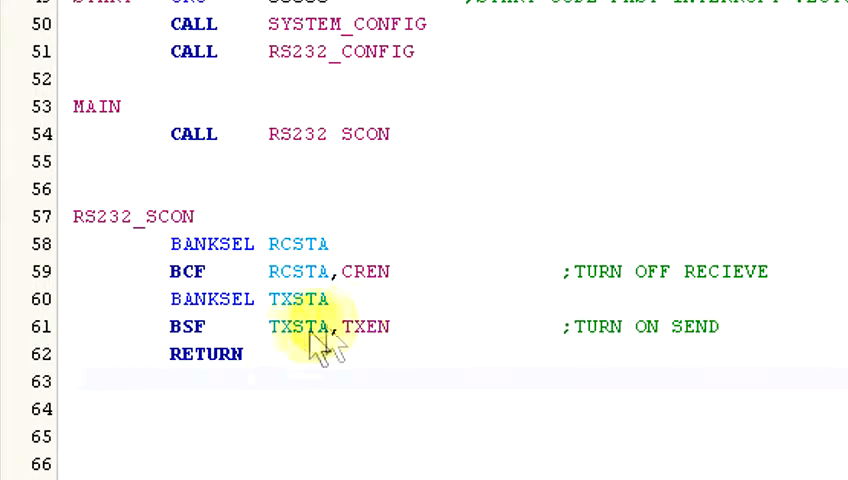
{"action": "mouse_move", "coordinate": [650, 410]}
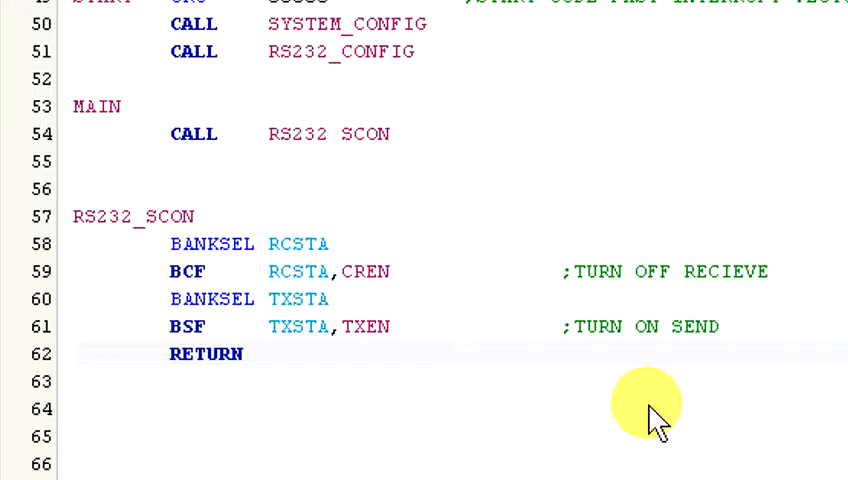
Step: Place the cursor to write RS232_SEND: BANKSEL TXREG, MOVWF TXREG, GOTO RS232_WAIT
{"action": "scroll", "scroll_direction": "down", "scroll_amount": 3}
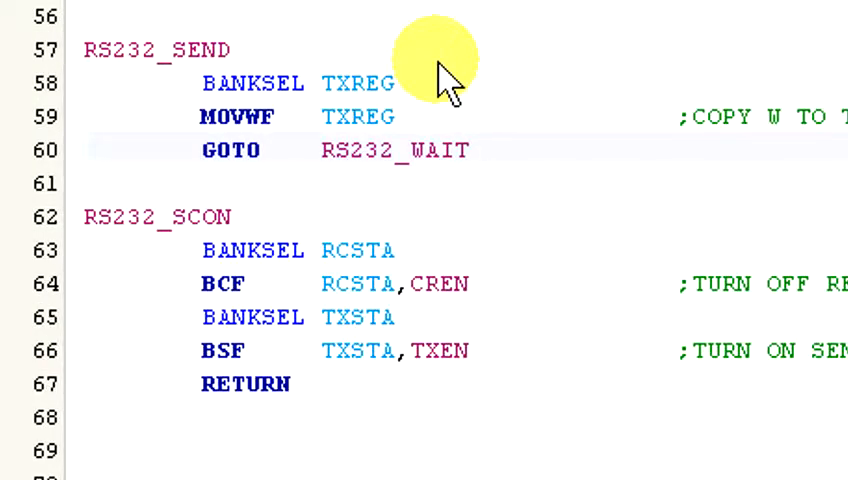
{"action": "left_click", "coordinate": [468, 150]}
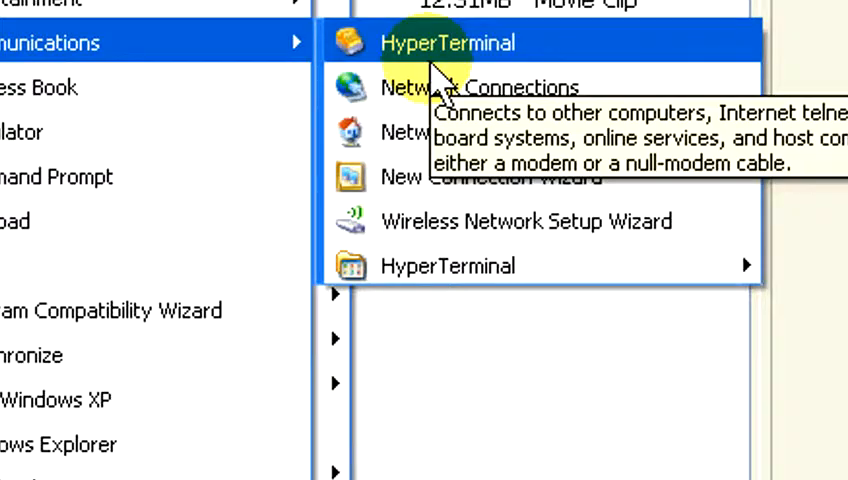
Step: Launch HyperTerminal from Start > All Programs > Accessories > Communications
{"action": "left_click", "coordinate": [447, 42]}
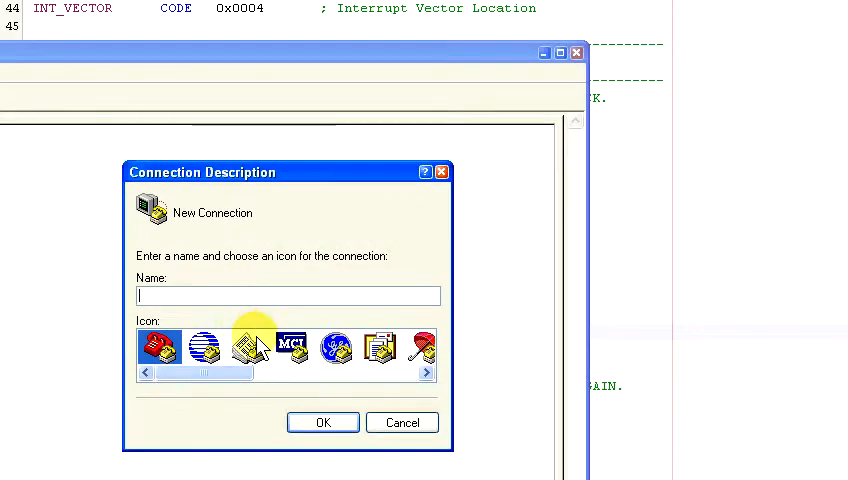
Step: Name the new HyperTerminal connection 'RS232 Project' and confirm it
{"action": "type", "text": "RS232 Project"}
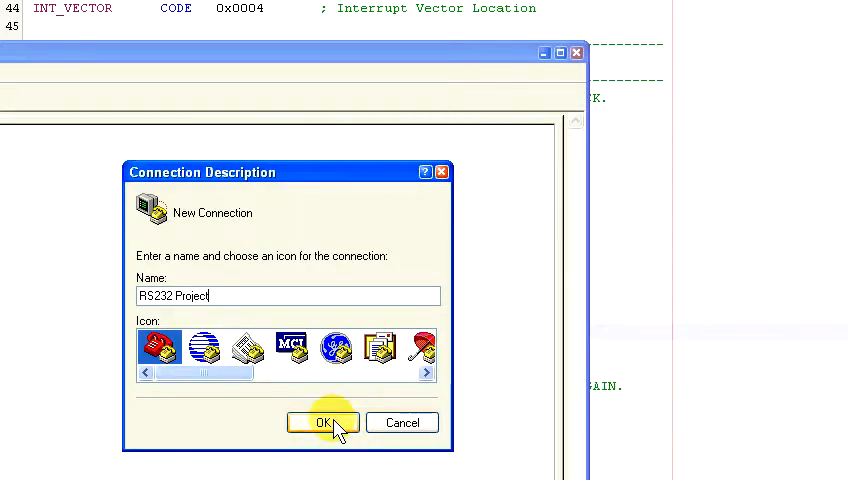
{"action": "left_click", "coordinate": [323, 422]}
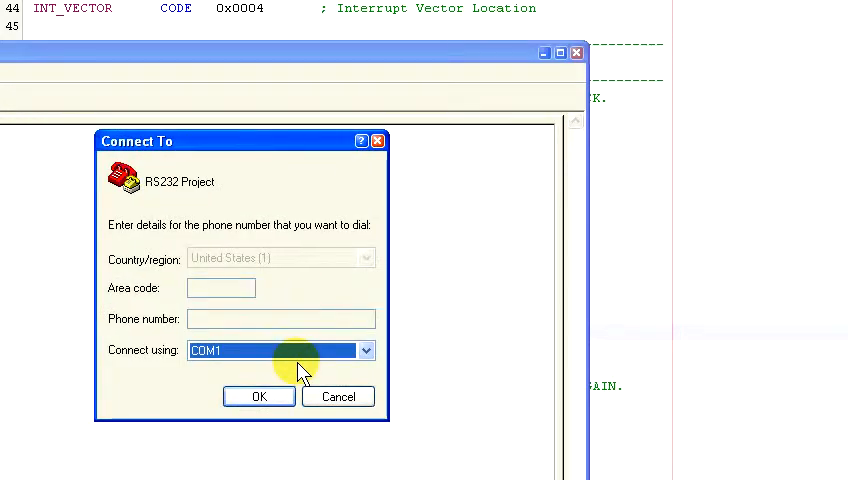
{"action": "mouse_move", "coordinate": [290, 396]}
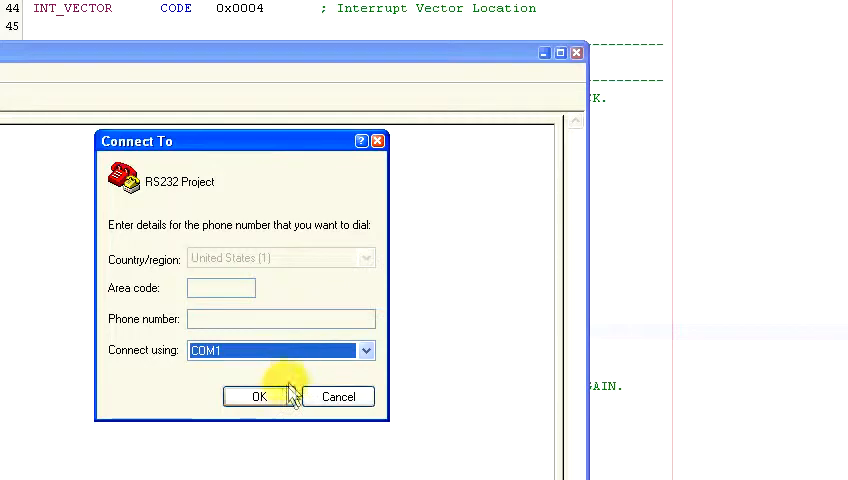
Step: Connect through COM1 at 57600 bps, 8 data bits, 1 stop bit, hardware flow control
{"action": "left_click", "coordinate": [256, 396]}
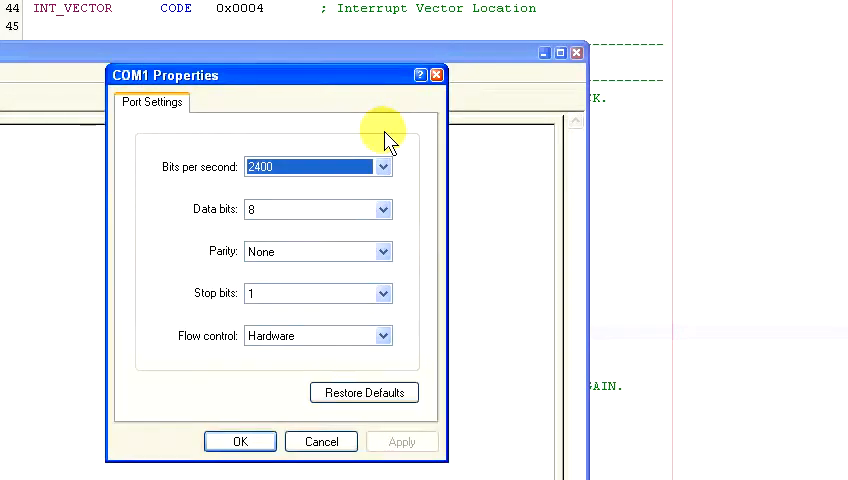
{"action": "left_click", "coordinate": [382, 167]}
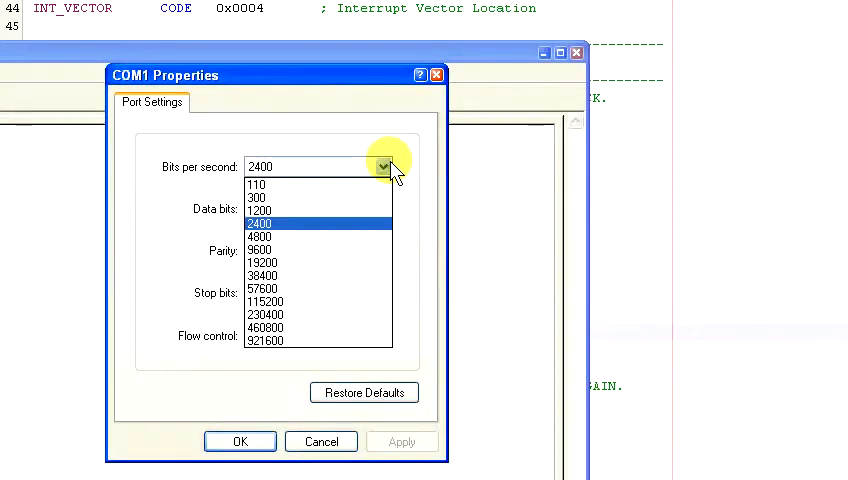
{"action": "left_click", "coordinate": [265, 288]}
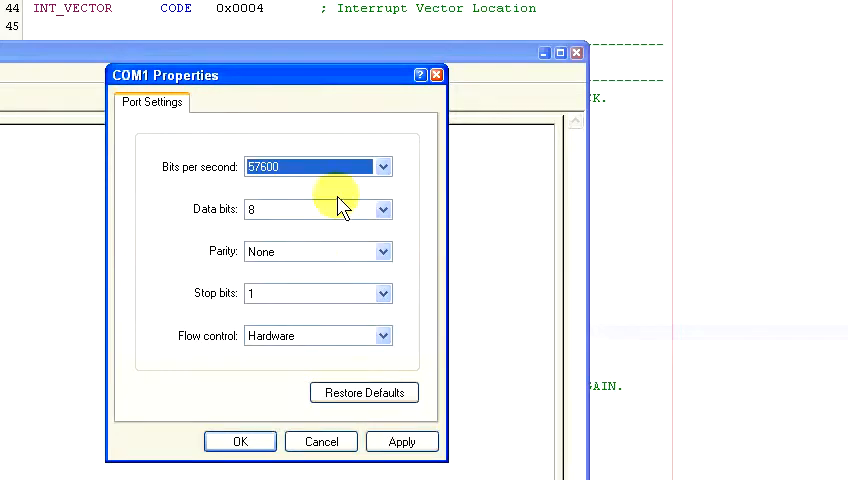
{"action": "left_click", "coordinate": [317, 209]}
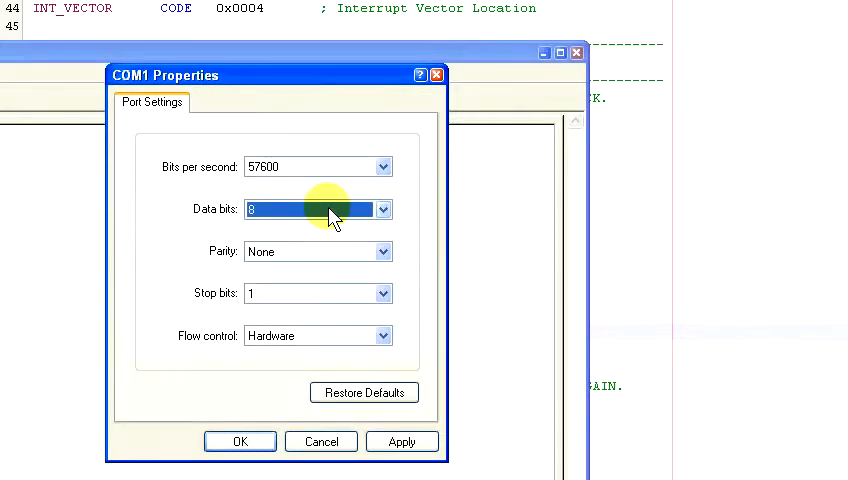
{"action": "mouse_move", "coordinate": [318, 251]}
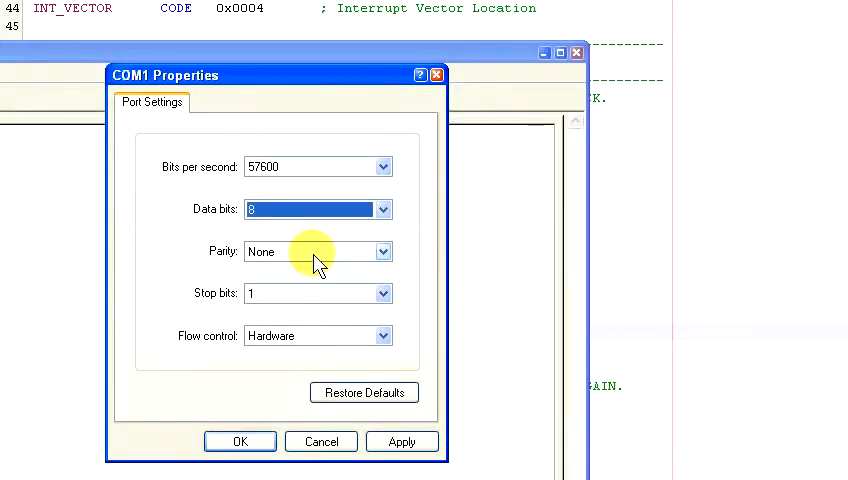
{"action": "mouse_move", "coordinate": [315, 300]}
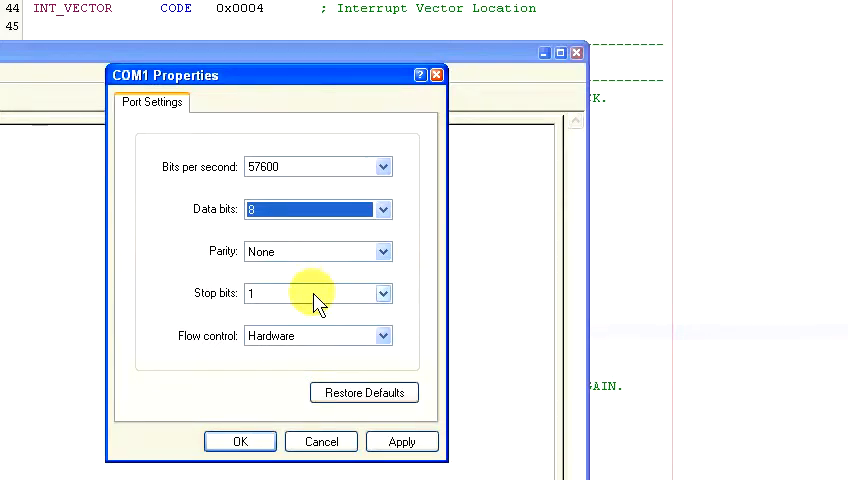
{"action": "left_click", "coordinate": [310, 335]}
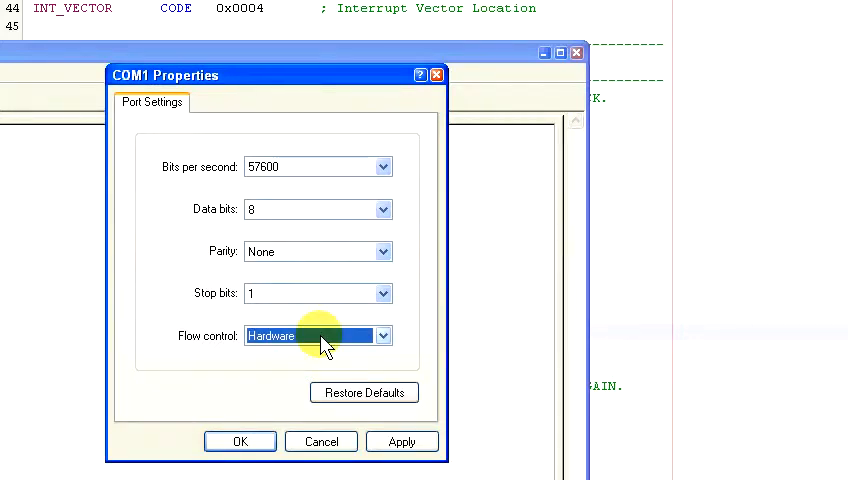
{"action": "left_click", "coordinate": [401, 441]}
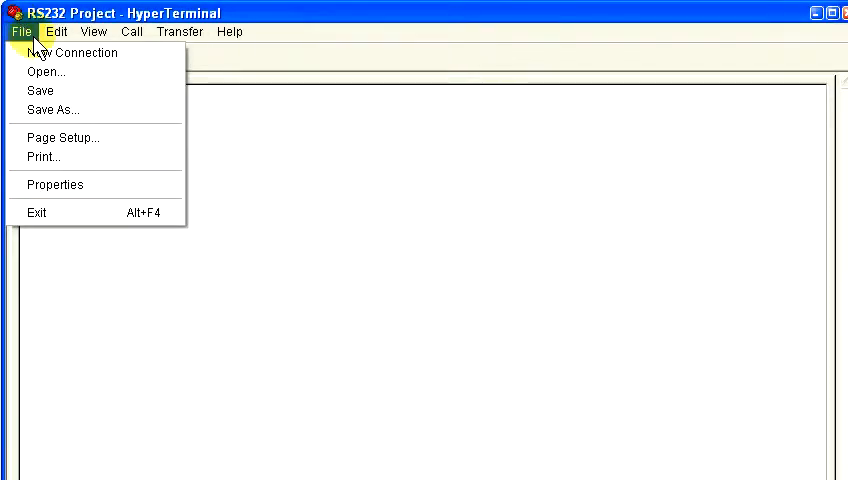
Step: Save the HyperTerminal session to the Desktop as RS232 Project.ht
{"action": "left_click", "coordinate": [52, 109]}
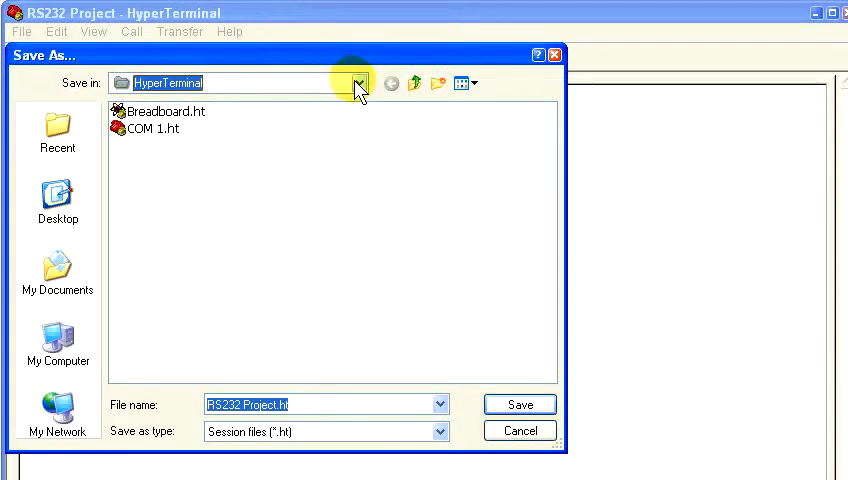
{"action": "left_click", "coordinate": [357, 83]}
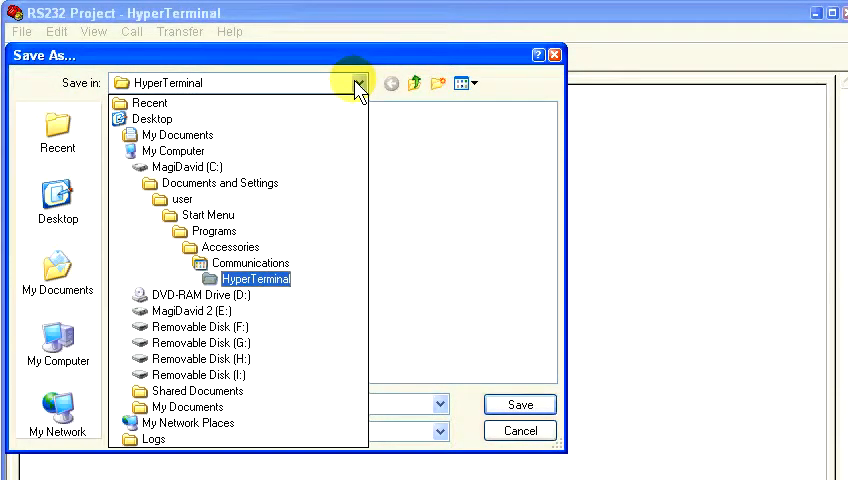
{"action": "mouse_move", "coordinate": [151, 118]}
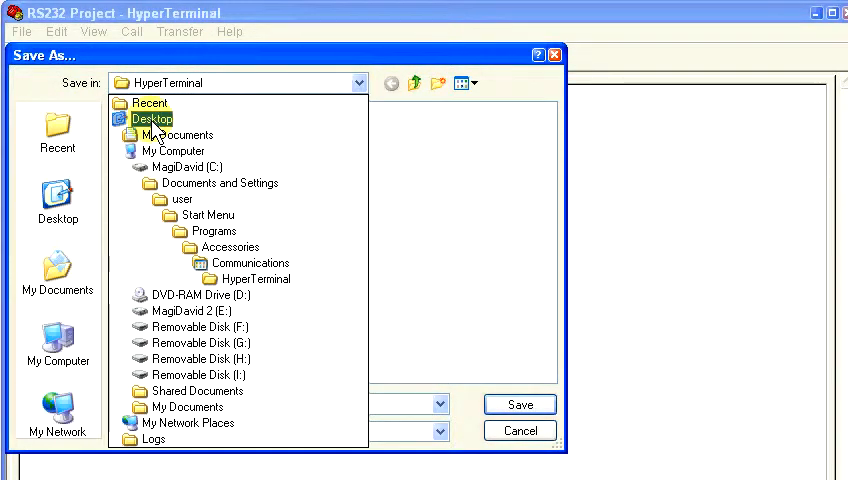
{"action": "left_click", "coordinate": [152, 118]}
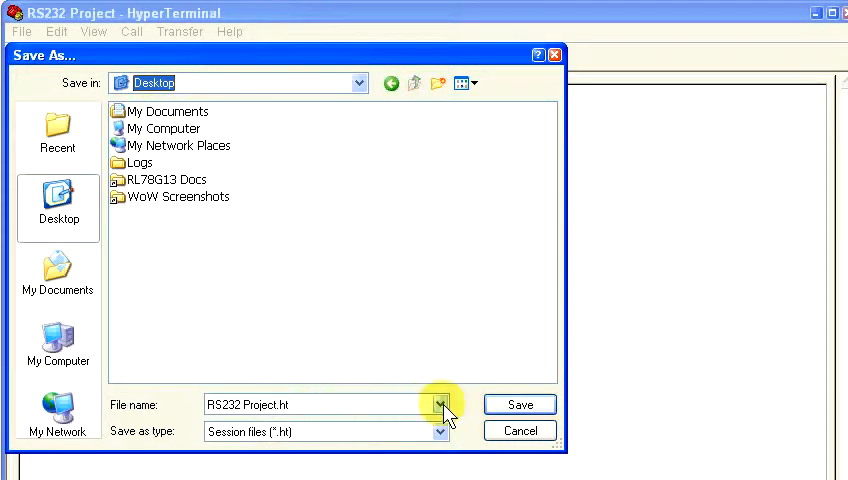
{"action": "left_click", "coordinate": [518, 404]}
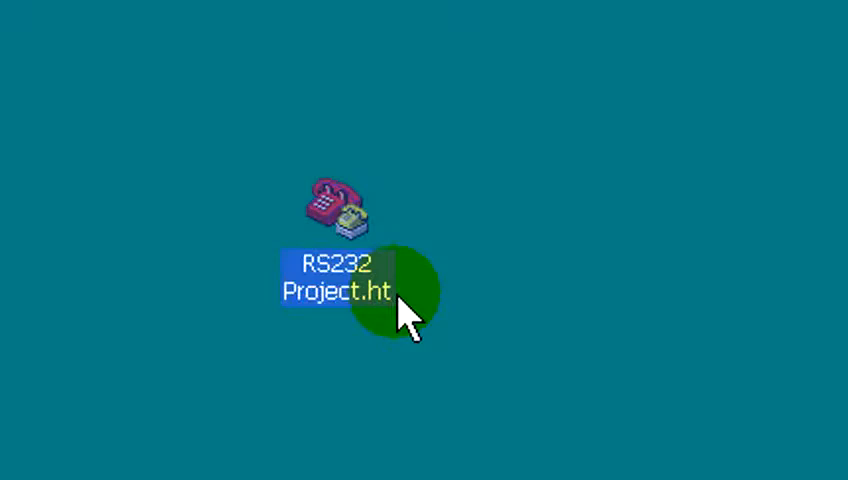
Step: Open the RS232 Project.ht session file from the desktop
{"action": "double_click", "coordinate": [334, 290]}
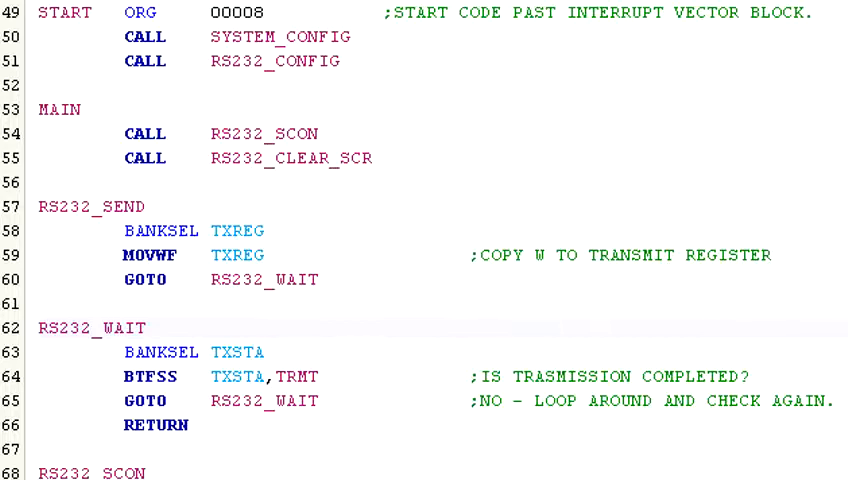
Step: Start typing a MOVLW instruction in the MPLAB source file
{"action": "type", "text": "MOVLW   0X1B"}
{"action": "type", "text": "CALL    RS232_SEND"}
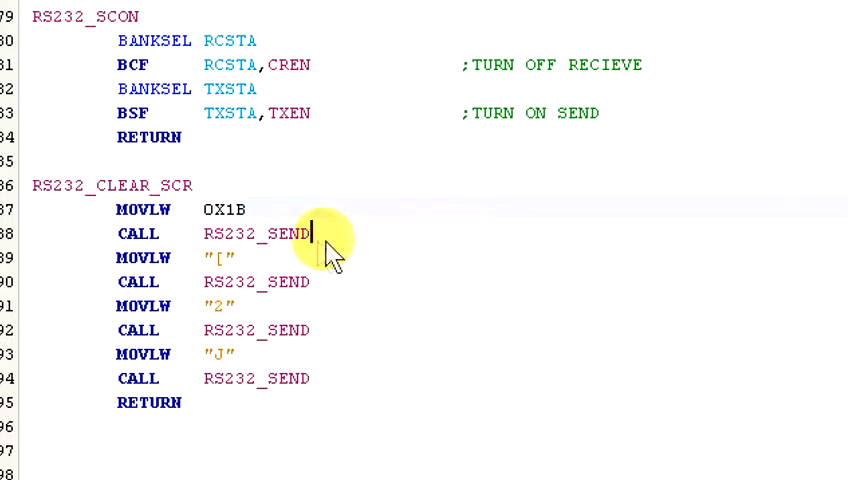
Step: Edit RS232_CLEAR_SCR's RS232_SEND calls for 0X1B, '[', '2' and 'J'
{"action": "left_click", "coordinate": [138, 233]}
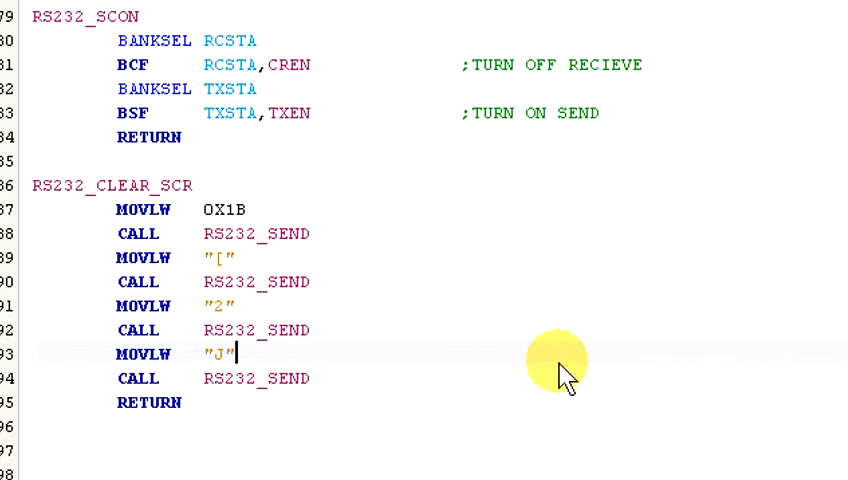
{"action": "mouse_move", "coordinate": [430, 310]}
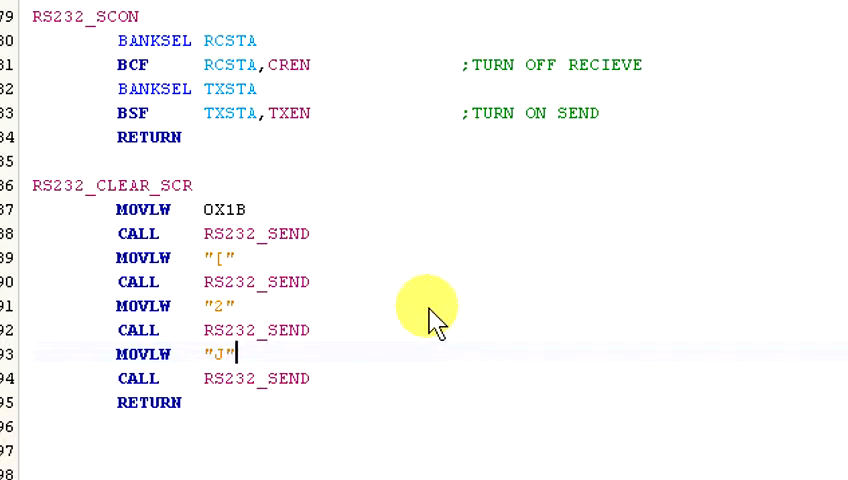
{"action": "scroll", "scroll_direction": "down", "scroll_amount": 3}
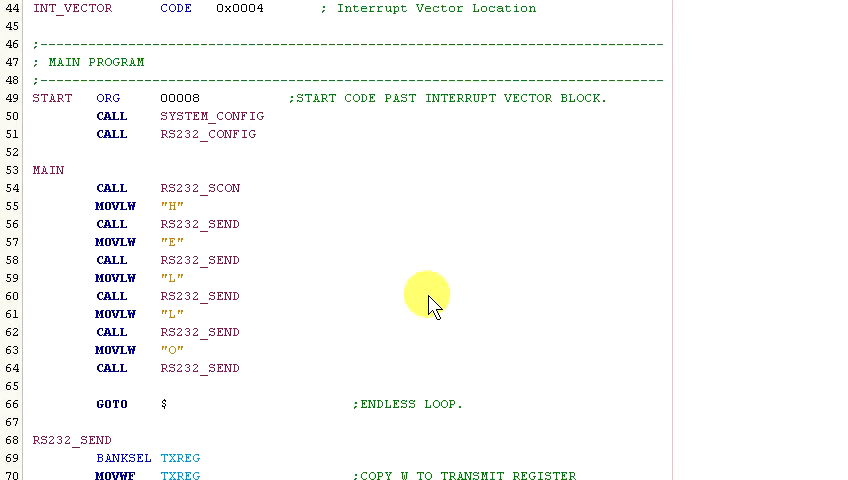
Step: Insert CALL RS232_CLEAR_SCR in MAIN just after CALL RS232_SCON
{"action": "left_click", "coordinate": [240, 187]}
{"action": "type", "text": "CALL    RS"}
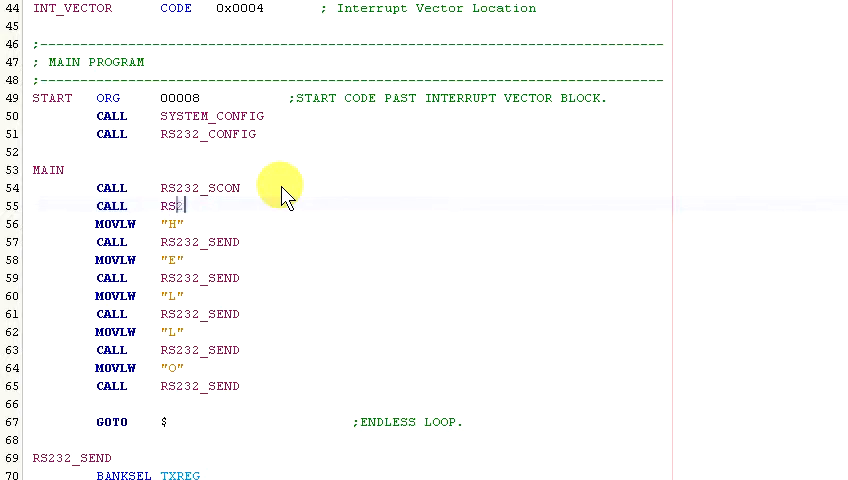
{"action": "type", "text": "232_CLEAR_"}
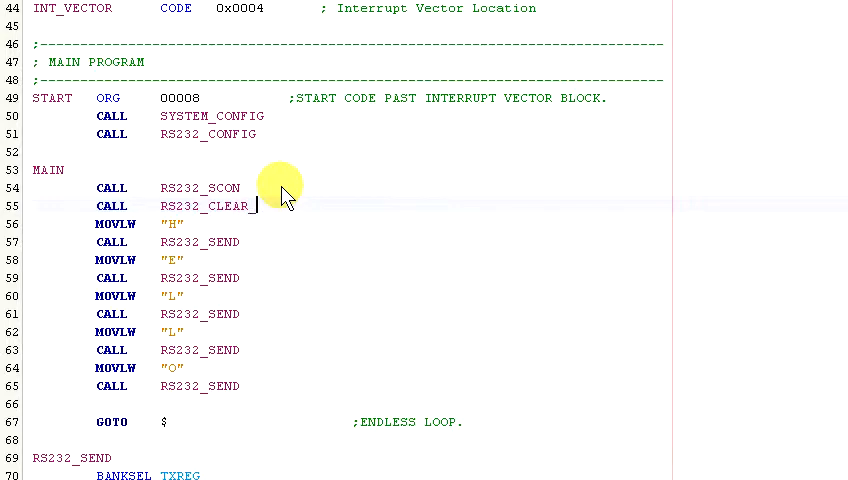
{"action": "type", "text": "SCR"}
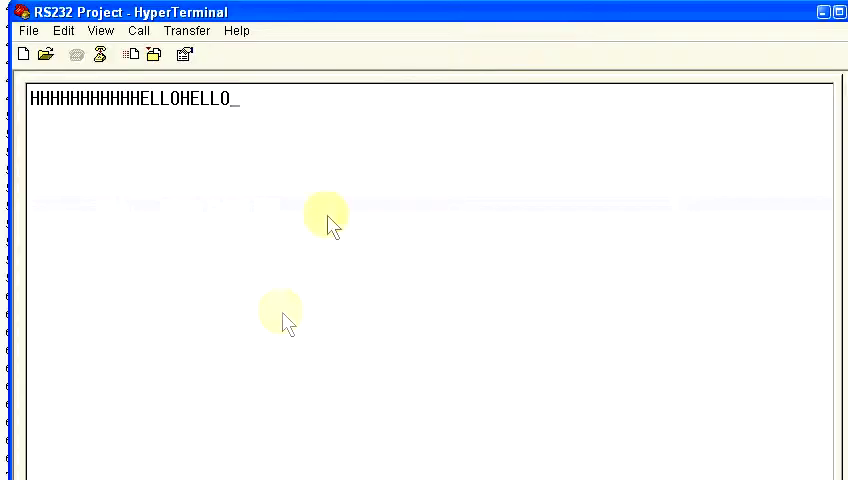
Step: Watch HELLOHELLO arrive in the RS232 Project HyperTerminal session, showing HELLO four times
{"action": "type", "text": "HELLOHELLO"}
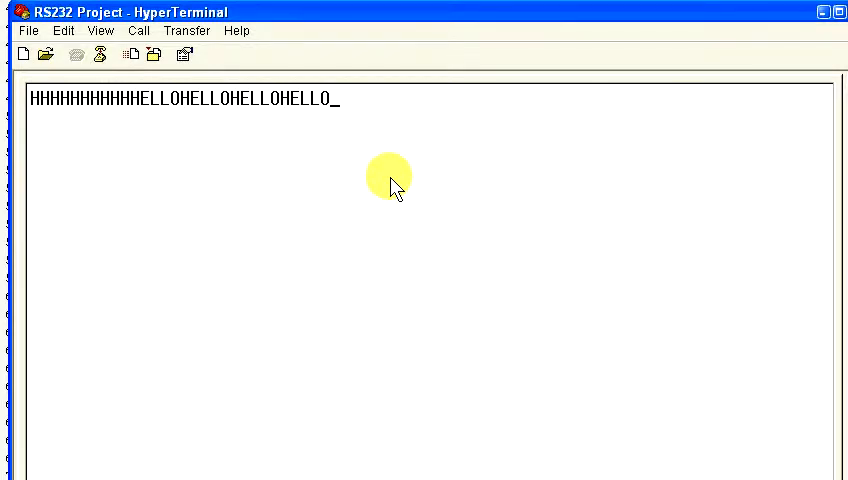